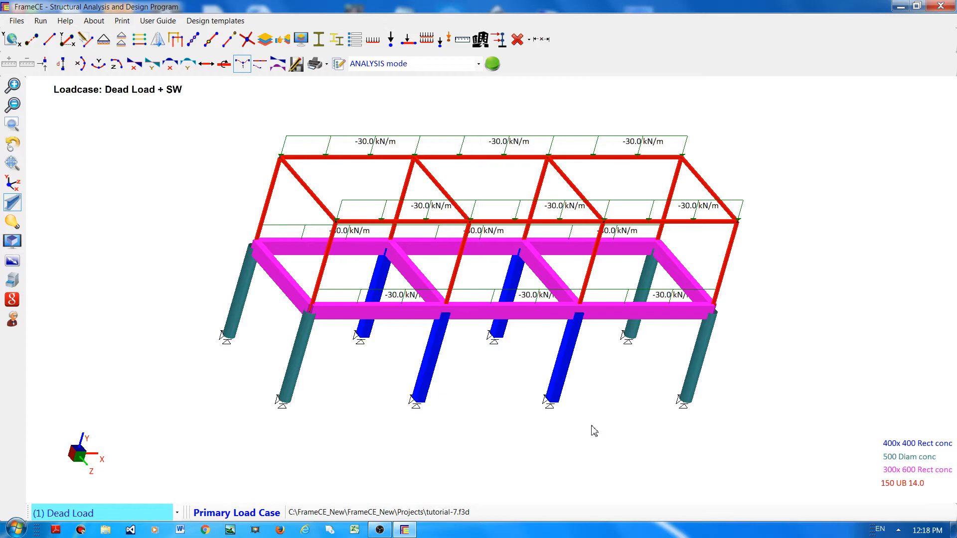
{"action": "mouse_move", "coordinate": [178, 225]}
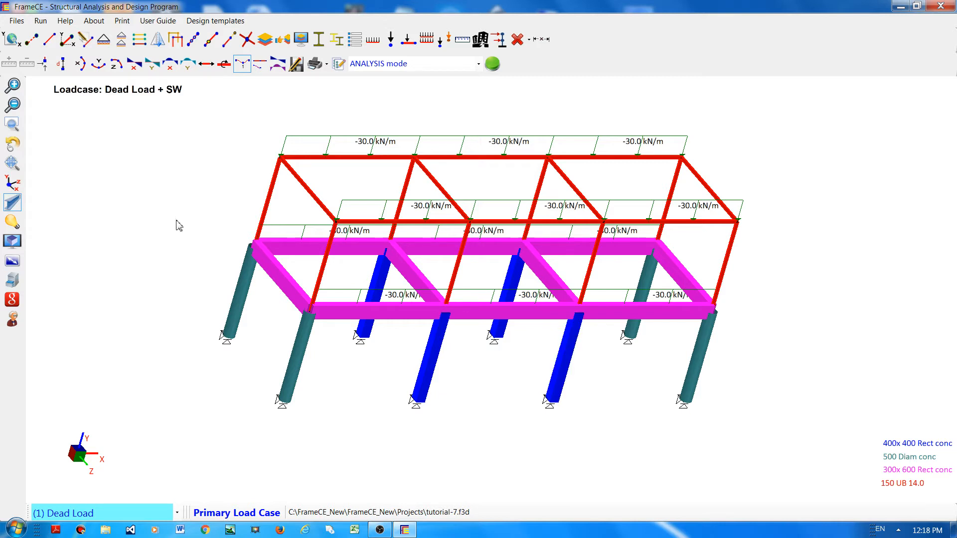
{"action": "mouse_move", "coordinate": [462, 123]}
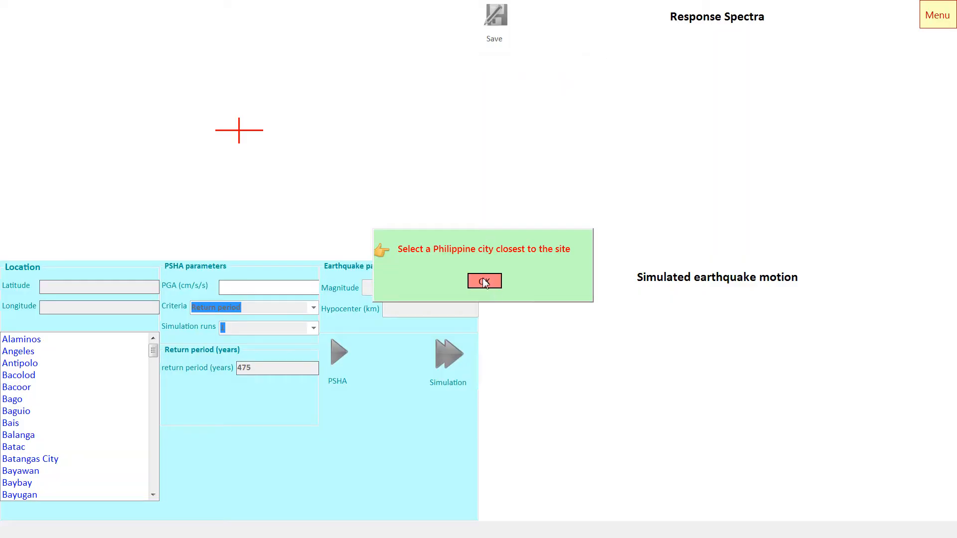
Dismiss the prompt and select Cebu City from the Location list as the nearest city.
{"action": "left_click", "coordinate": [485, 281]}
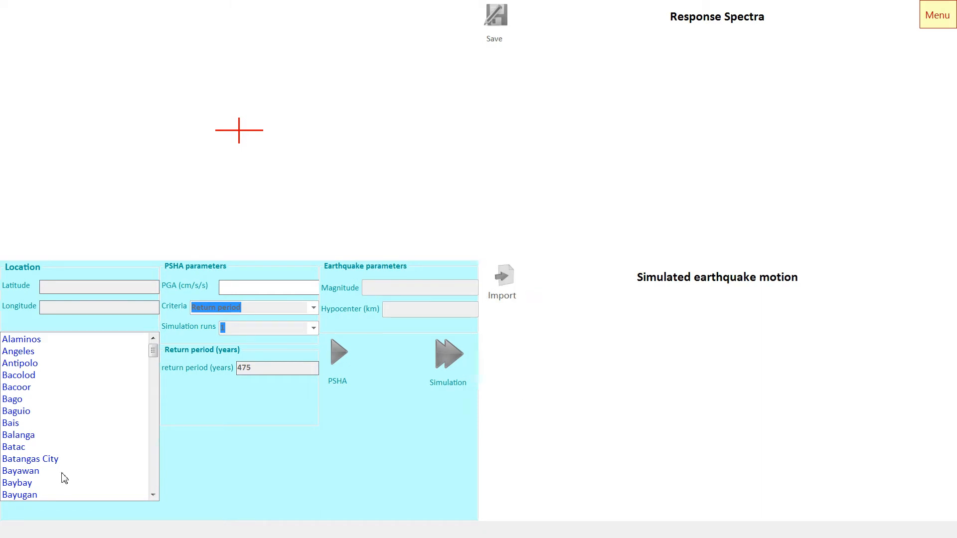
{"action": "mouse_move", "coordinate": [106, 412]}
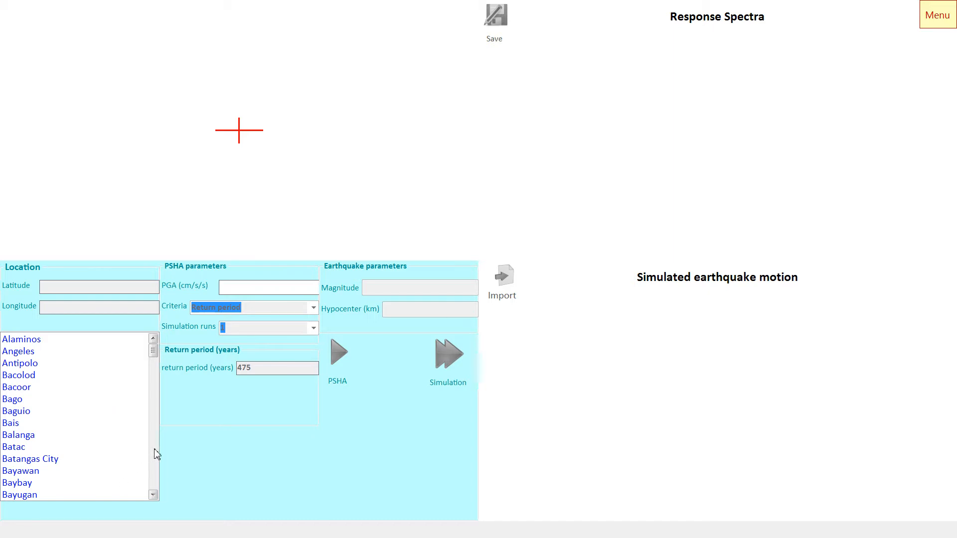
{"action": "scroll", "scroll_direction": "down", "scroll_amount": 3}
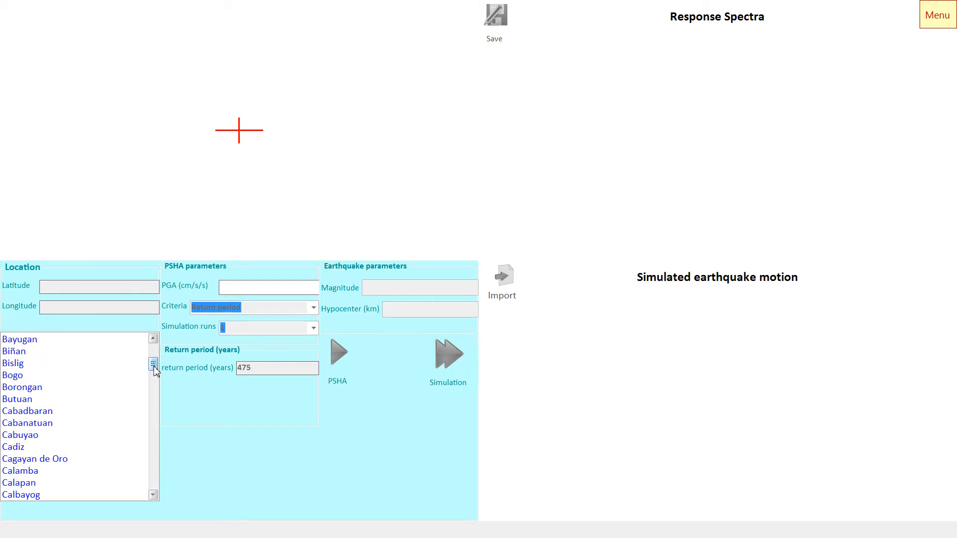
{"action": "scroll", "scroll_direction": "down", "scroll_amount": 3}
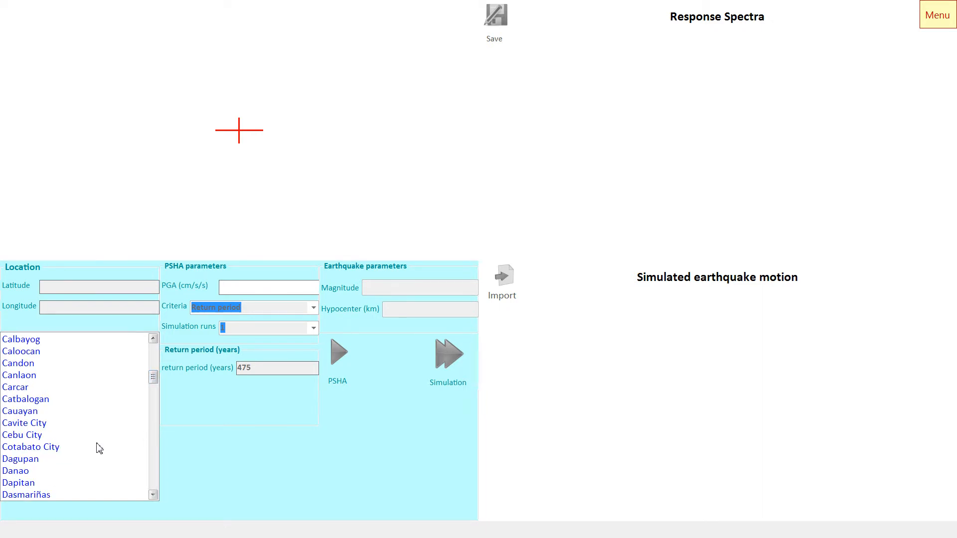
{"action": "mouse_move", "coordinate": [88, 450]}
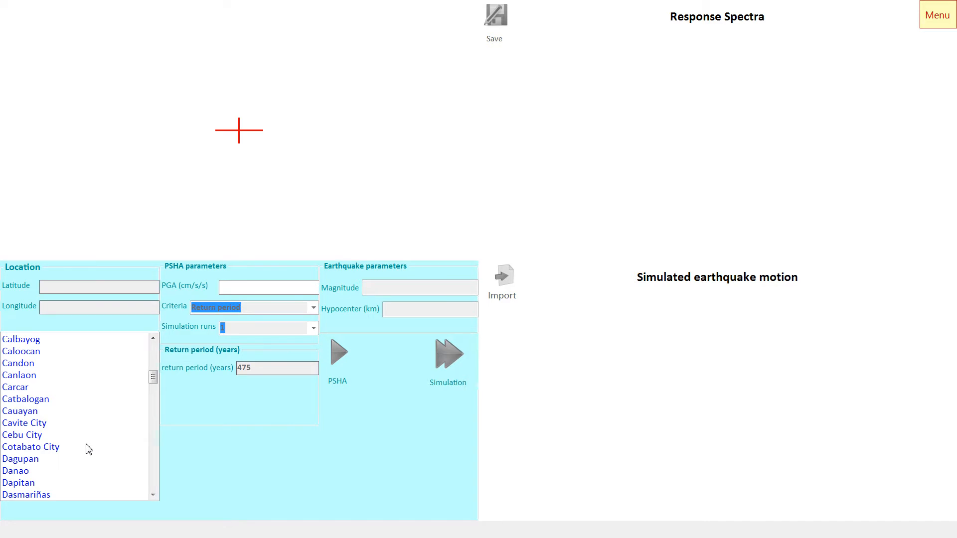
{"action": "mouse_move", "coordinate": [20, 438]}
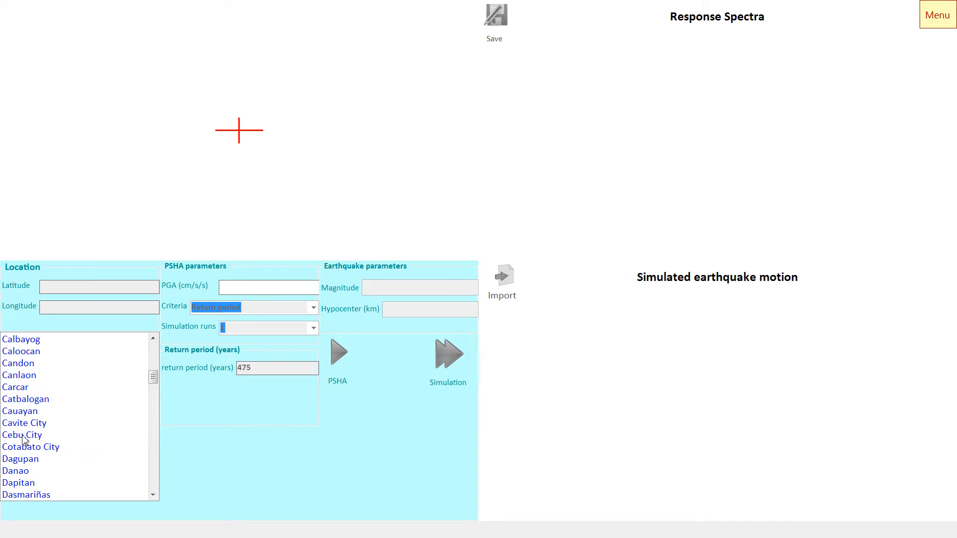
{"action": "left_click", "coordinate": [23, 435]}
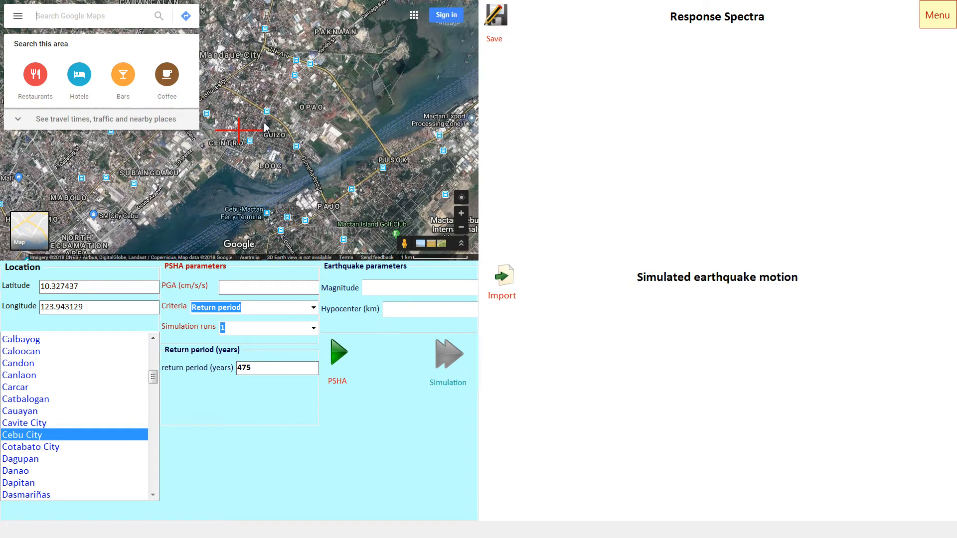
{"action": "mouse_move", "coordinate": [352, 165]}
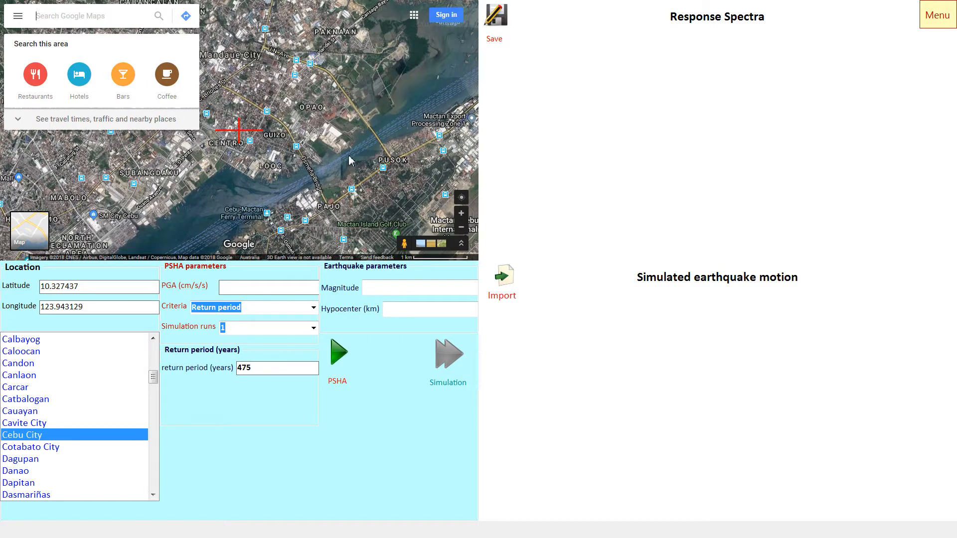
{"action": "mouse_move", "coordinate": [331, 148]}
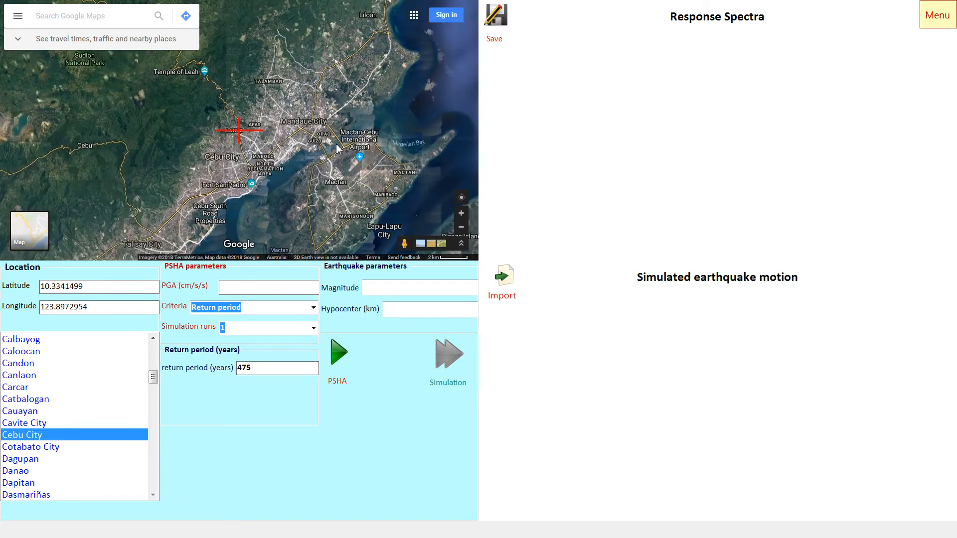
Zoom the map toward Getafe, Bohol so the crosshair gives latitude 10.1468946, longitude 124.1541008.
{"action": "scroll", "scroll_direction": "down", "scroll_amount": 3}
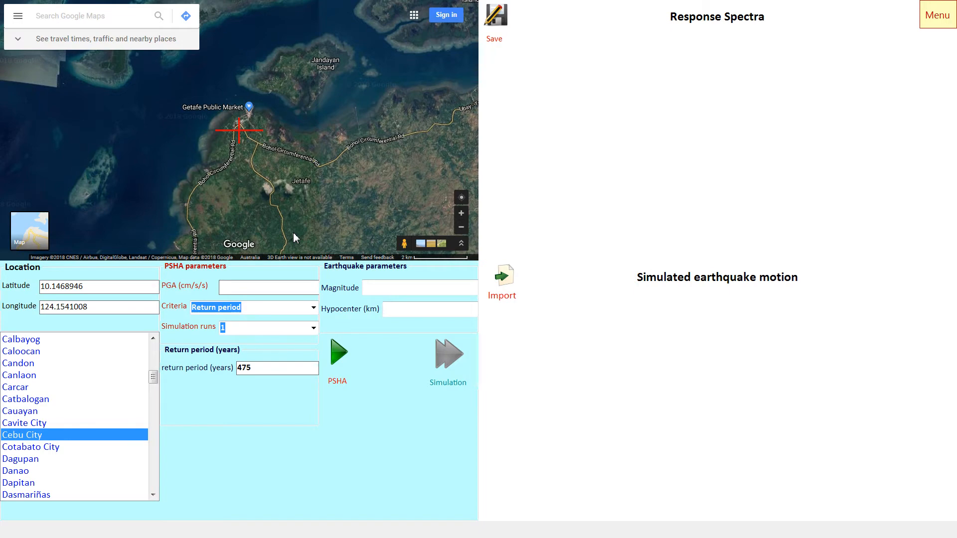
{"action": "mouse_move", "coordinate": [138, 273]}
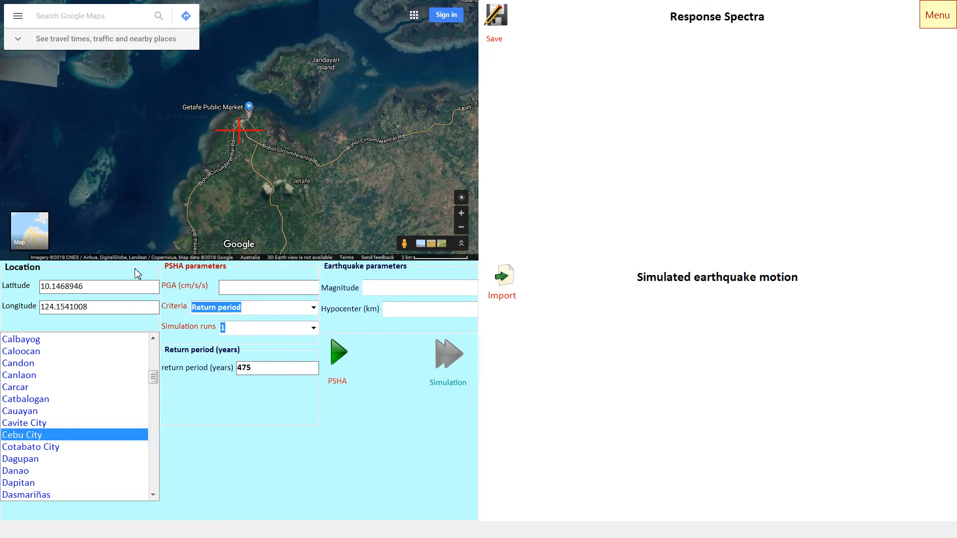
{"action": "mouse_move", "coordinate": [100, 301]}
{"action": "type", "text": "1000"}
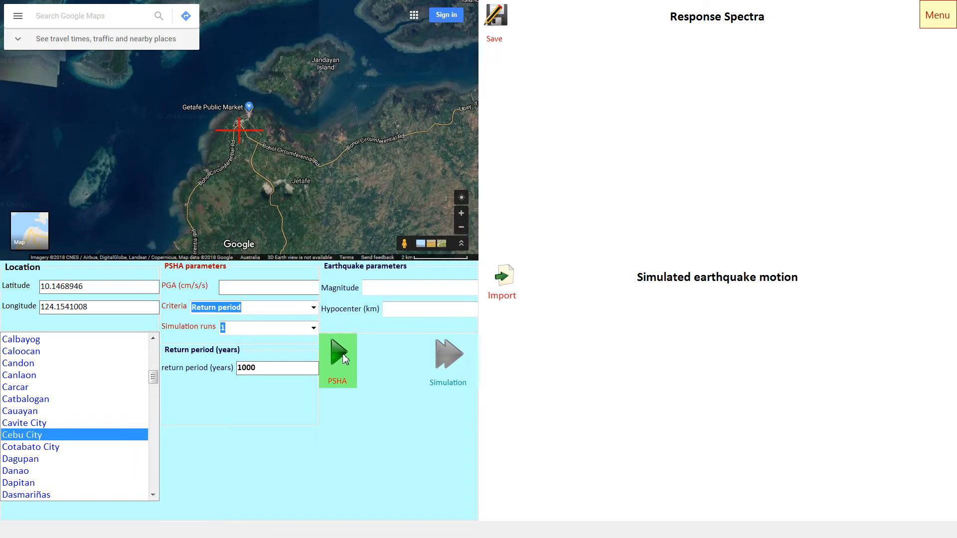
Run PSHA with a 1000-year return period, yielding PGA 363, magnitude 5.9, hypocenter 19.86 km.
{"action": "left_click", "coordinate": [337, 357]}
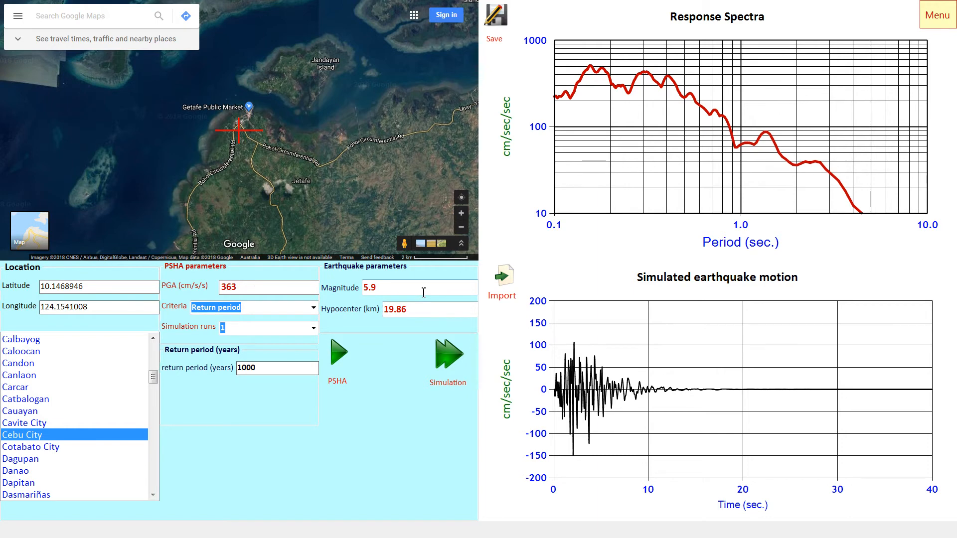
{"action": "mouse_move", "coordinate": [427, 313]}
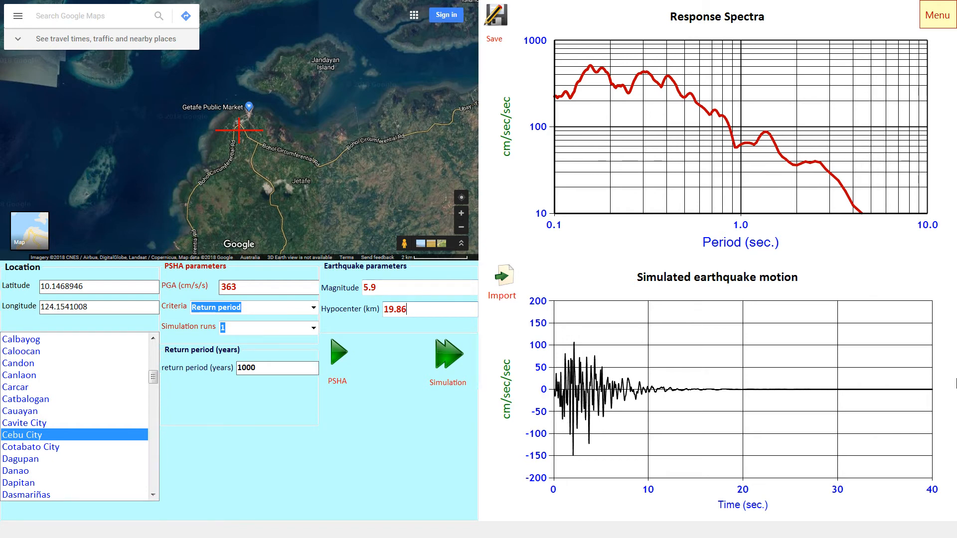
{"action": "mouse_move", "coordinate": [601, 429]}
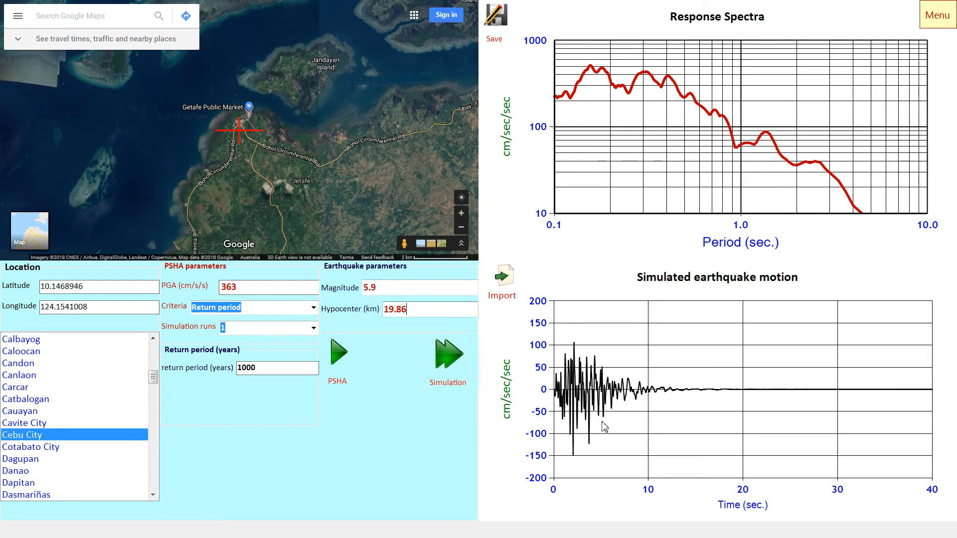
{"action": "mouse_move", "coordinate": [696, 130]}
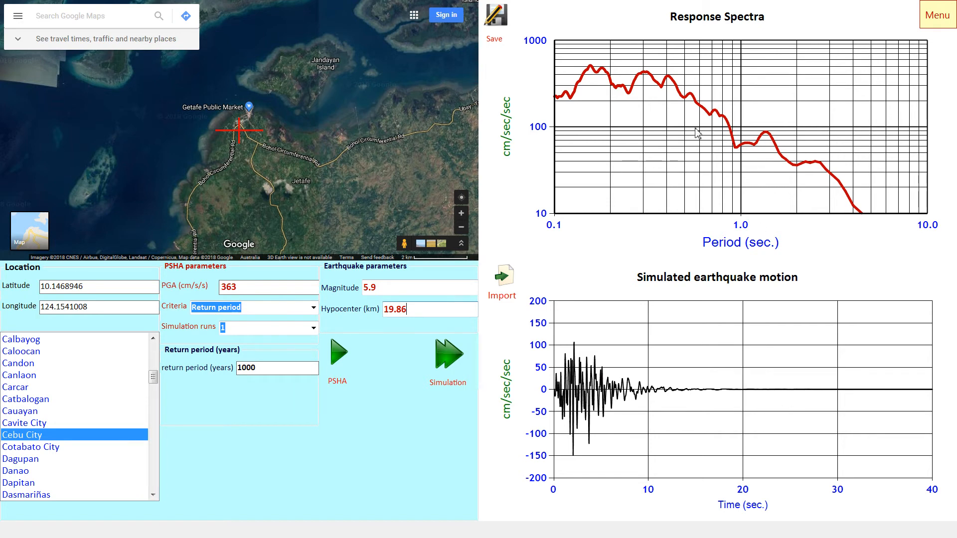
{"action": "mouse_move", "coordinate": [818, 180]}
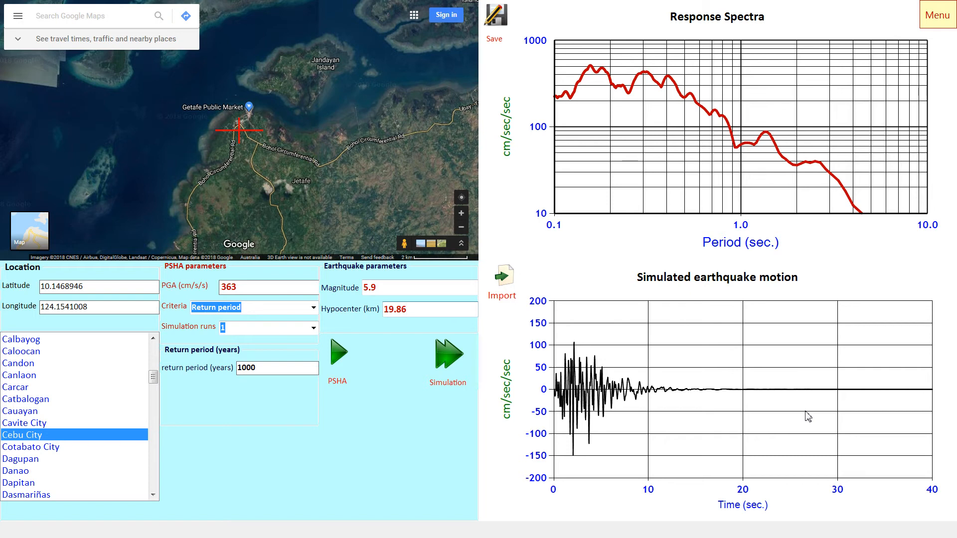
Run the Simulation to produce the response spectra and simulated earthquake motion plots.
{"action": "left_click", "coordinate": [418, 309]}
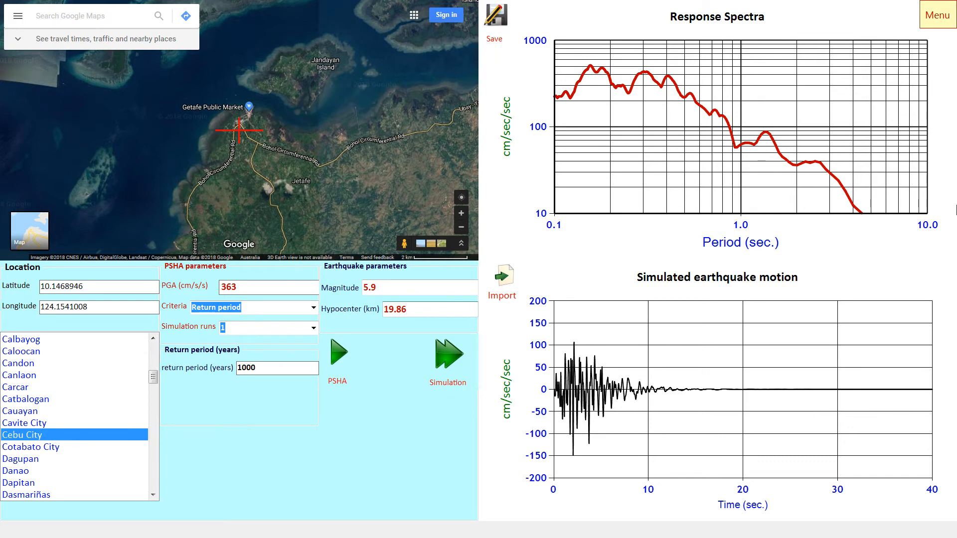
Save the PSHA results report under the place name 'Getafe, Bohol'.
{"action": "left_click", "coordinate": [940, 14]}
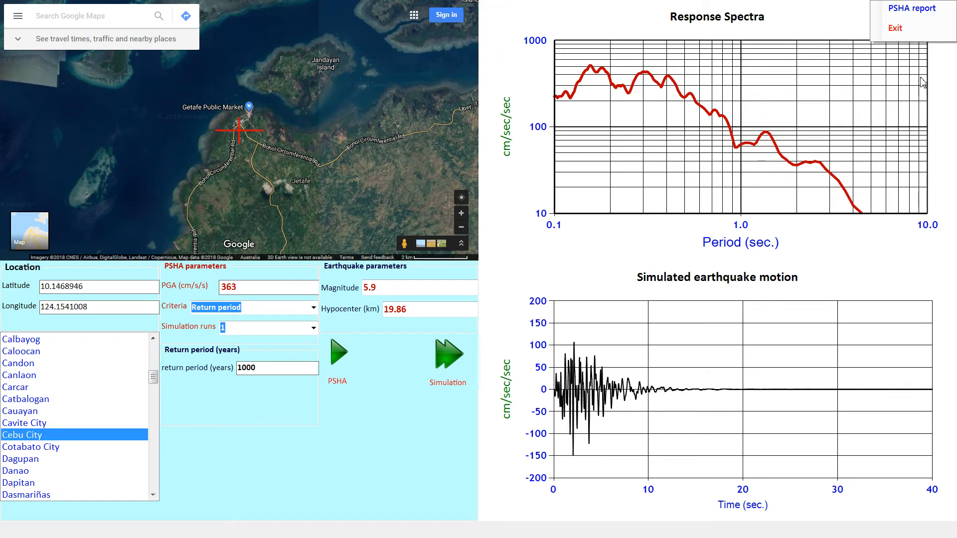
{"action": "mouse_move", "coordinate": [913, 16]}
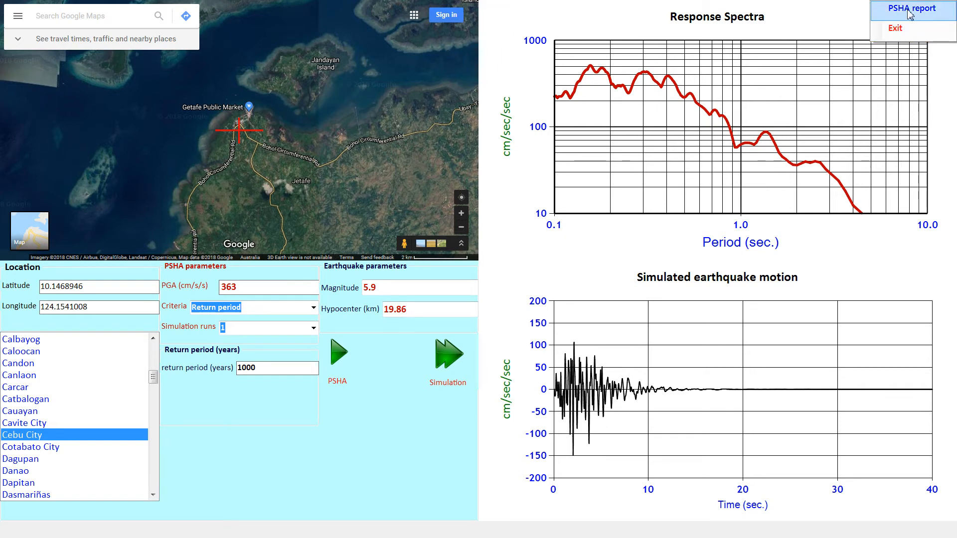
{"action": "mouse_move", "coordinate": [917, 19]}
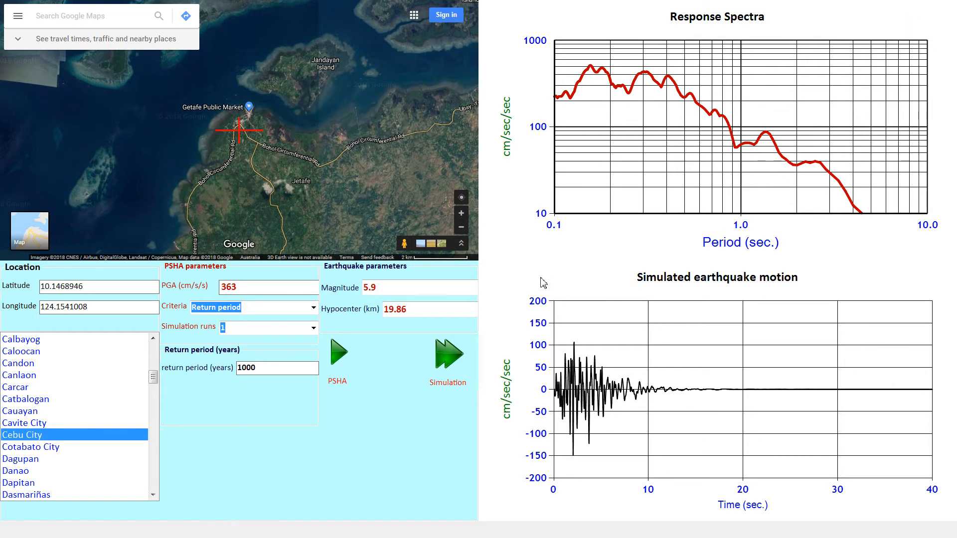
{"action": "left_click", "coordinate": [338, 351]}
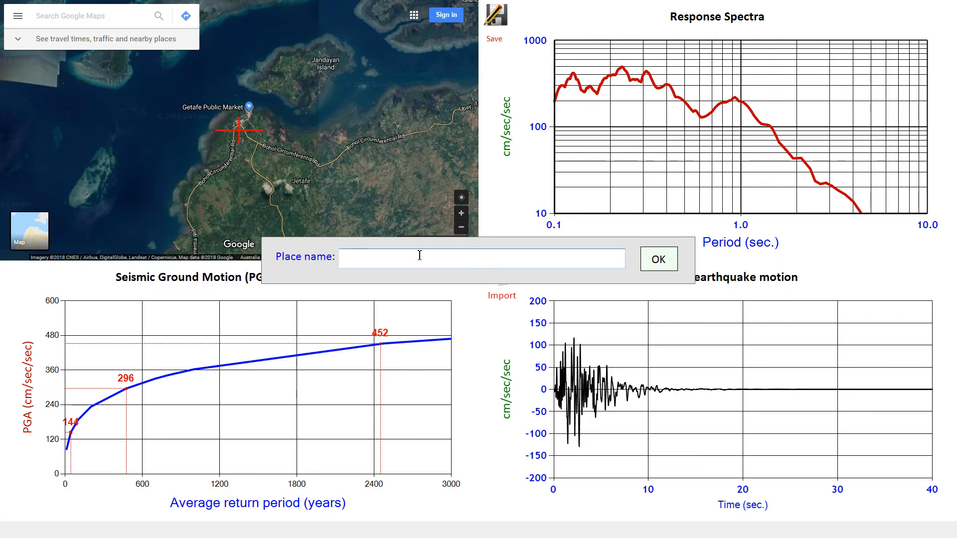
{"action": "type", "text": "Getafe, Boho"}
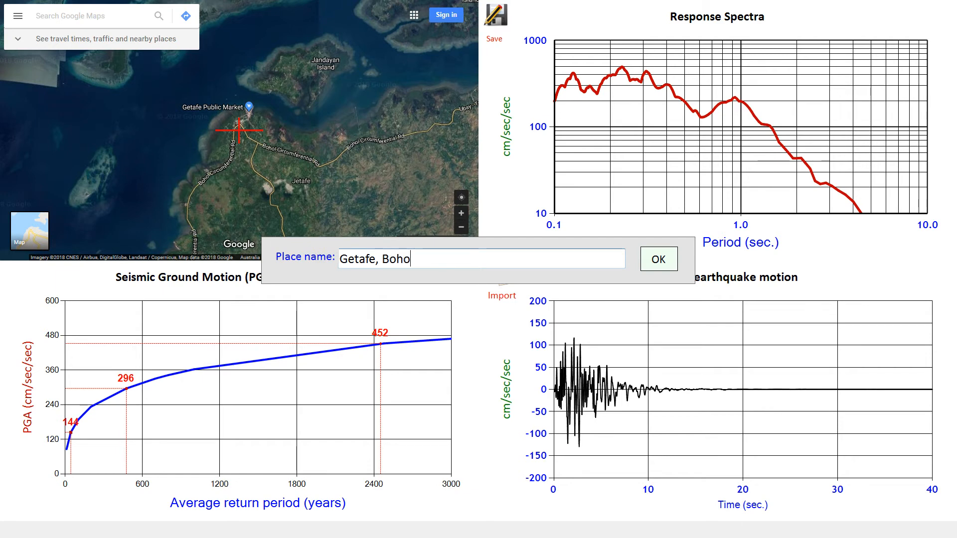
{"action": "left_click", "coordinate": [658, 258]}
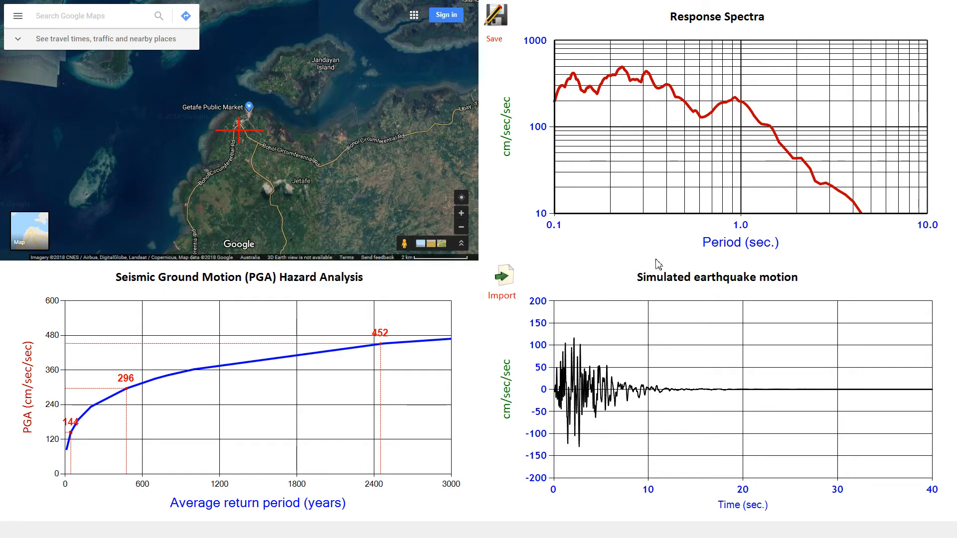
{"action": "mouse_move", "coordinate": [586, 246]}
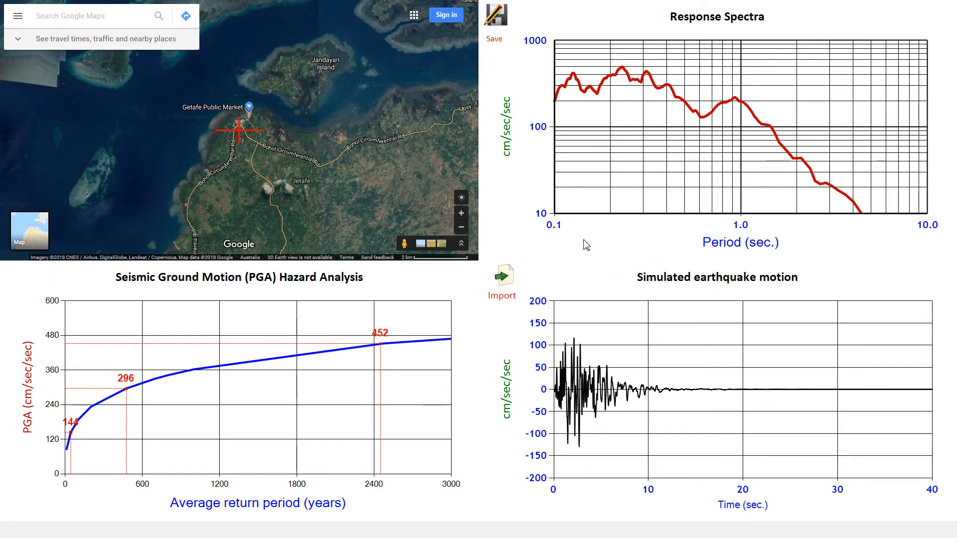
{"action": "mouse_move", "coordinate": [567, 264]}
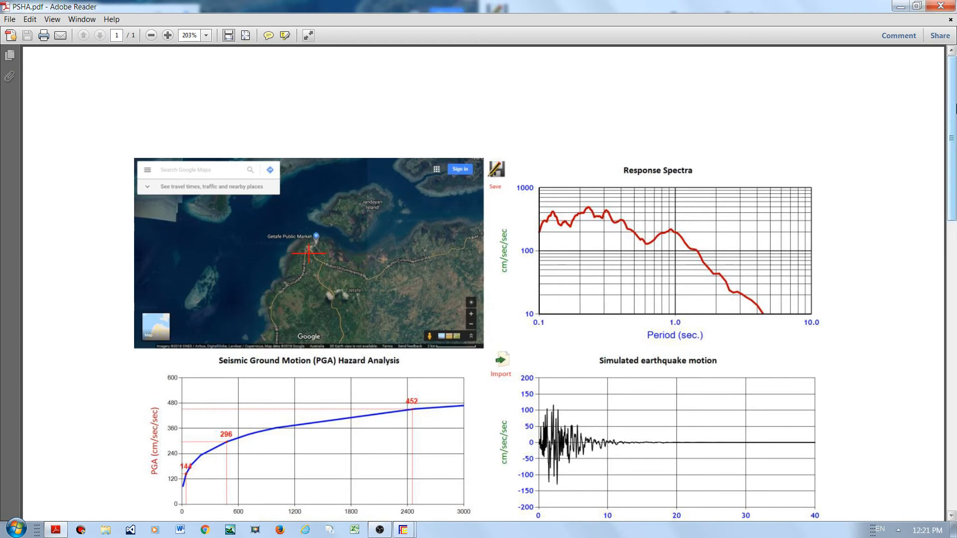
Scroll PSHA.pdf past the charts to the Location and parameter lines and highlight them.
{"action": "scroll", "scroll_direction": "down", "scroll_amount": 3}
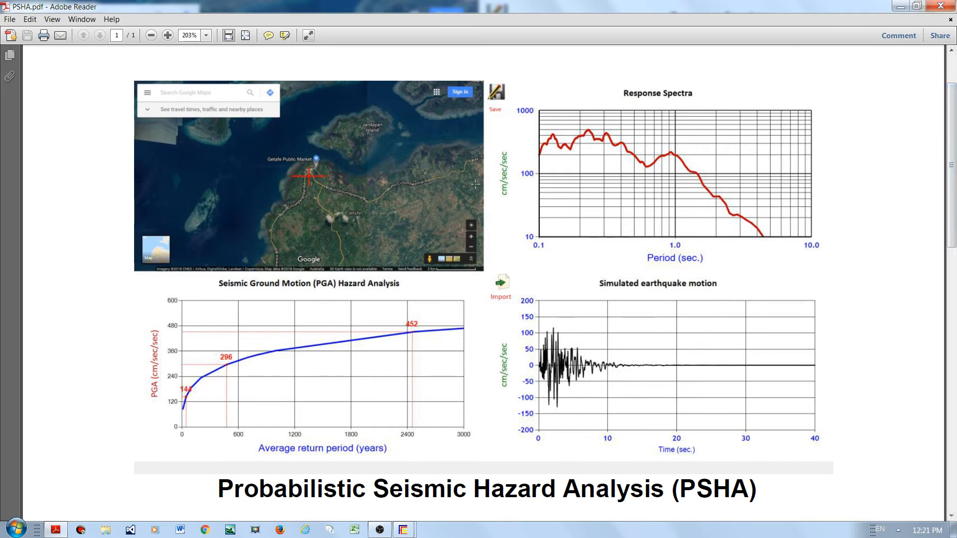
{"action": "mouse_move", "coordinate": [942, 146]}
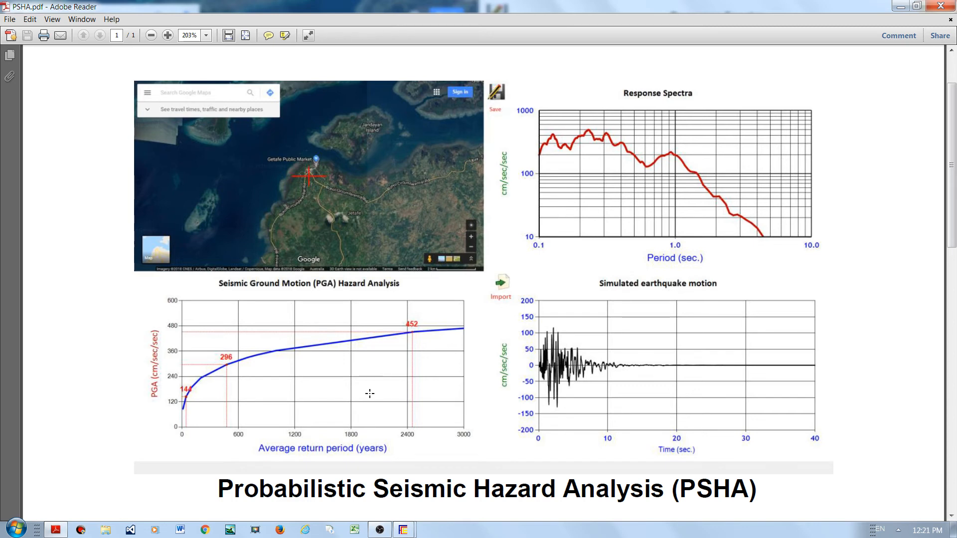
{"action": "mouse_move", "coordinate": [628, 374]}
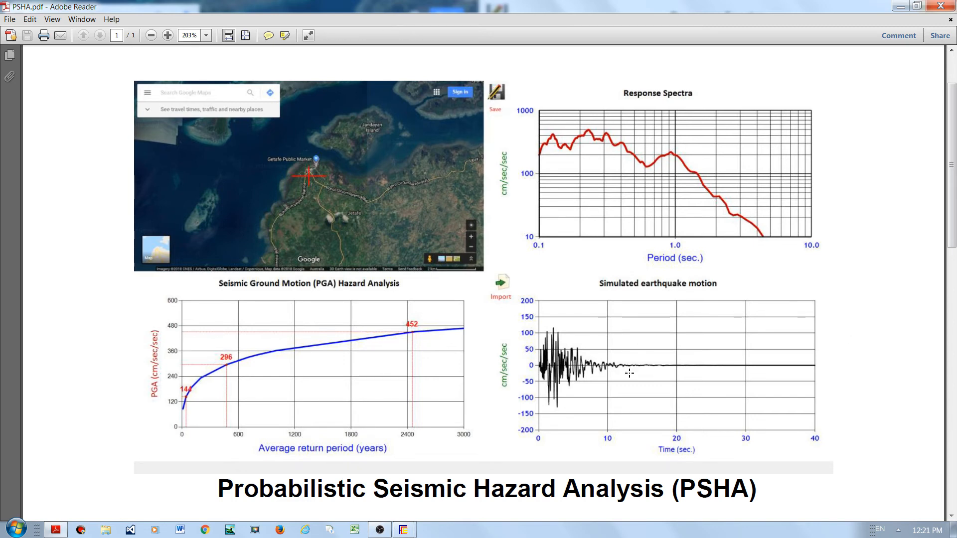
{"action": "mouse_move", "coordinate": [772, 137]}
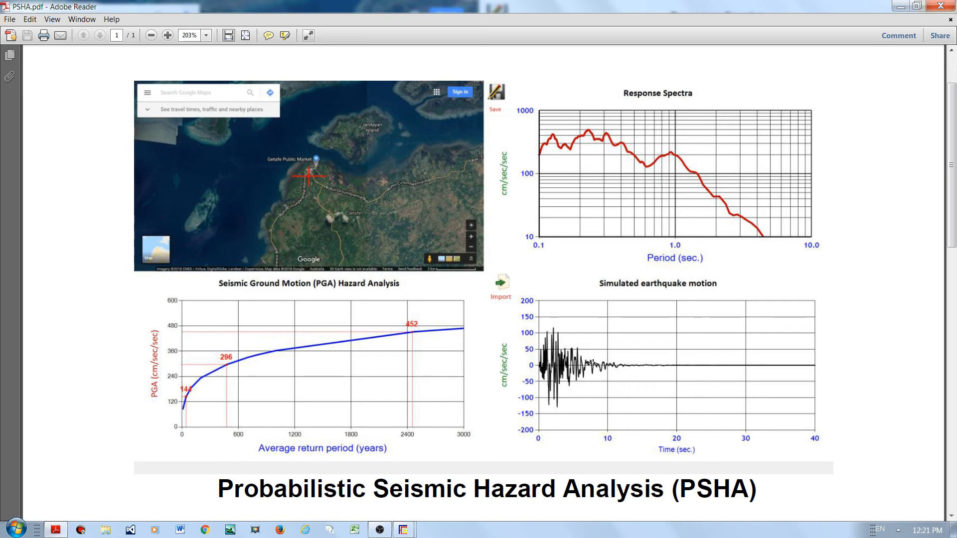
{"action": "scroll", "scroll_direction": "down", "scroll_amount": 3}
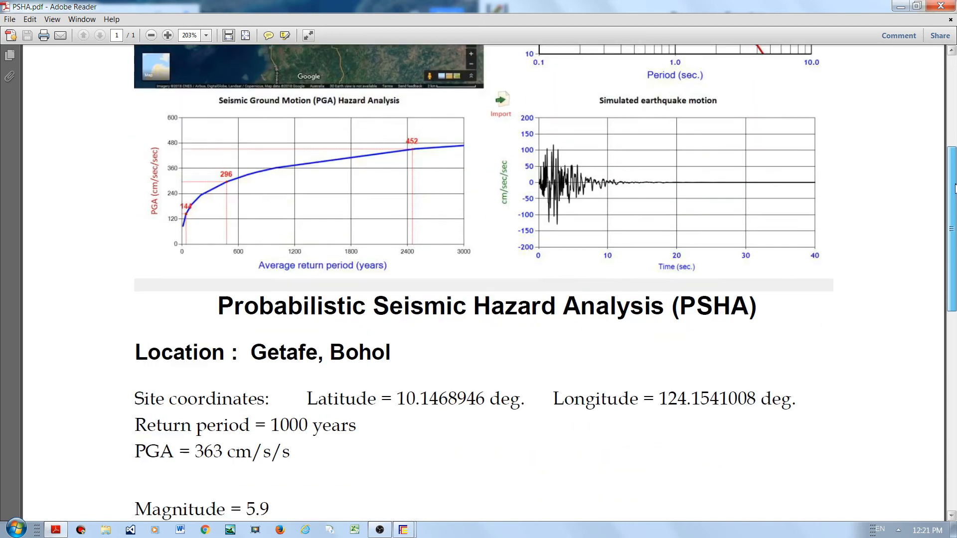
{"action": "scroll", "scroll_direction": "down", "scroll_amount": 3}
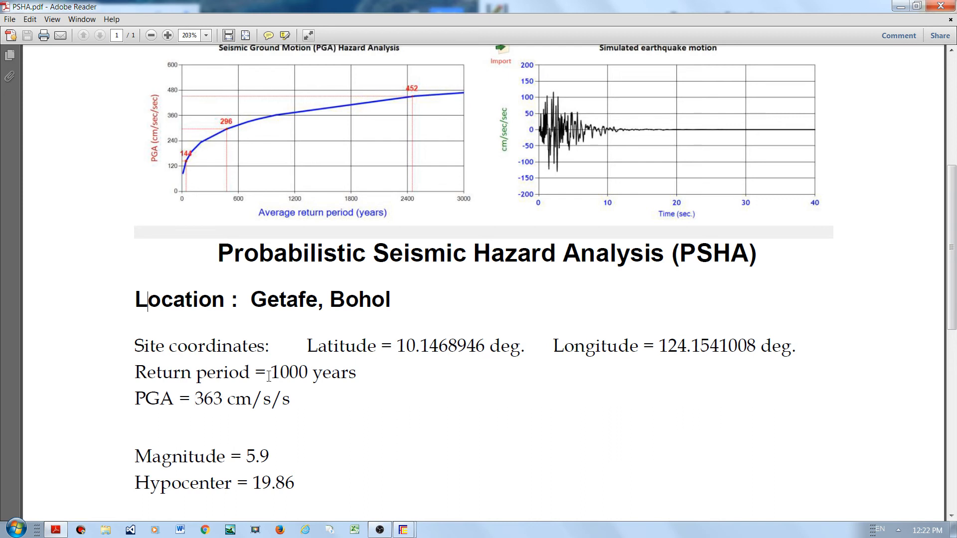
{"action": "left_click_drag", "start_coordinate": [271, 372], "coordinate": [358, 373]}
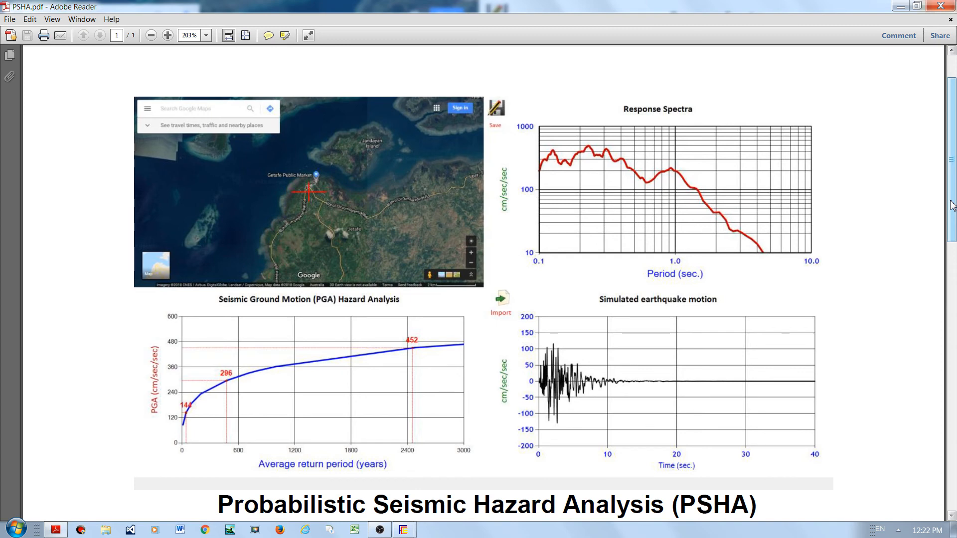
Scroll through PSHA.pdf to view the charts, then the coordinates, 1000-year return period and PGA 363.
{"action": "scroll", "scroll_direction": "down", "scroll_amount": 3}
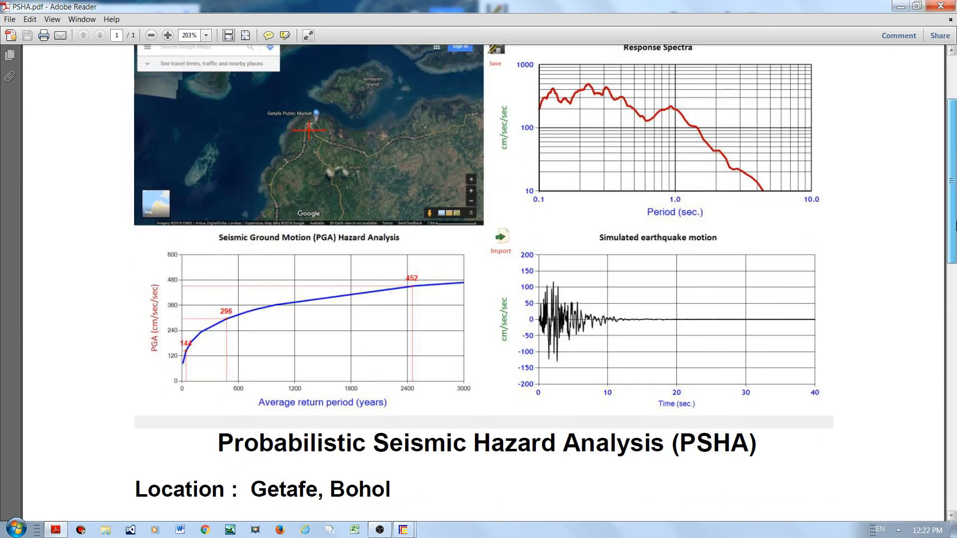
{"action": "scroll", "scroll_direction": "down", "scroll_amount": 3}
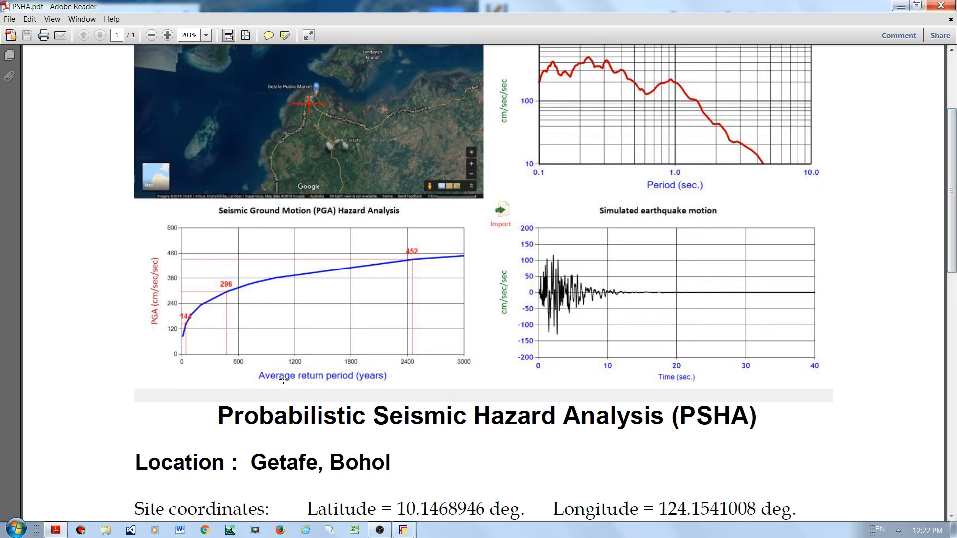
{"action": "mouse_move", "coordinate": [240, 296]}
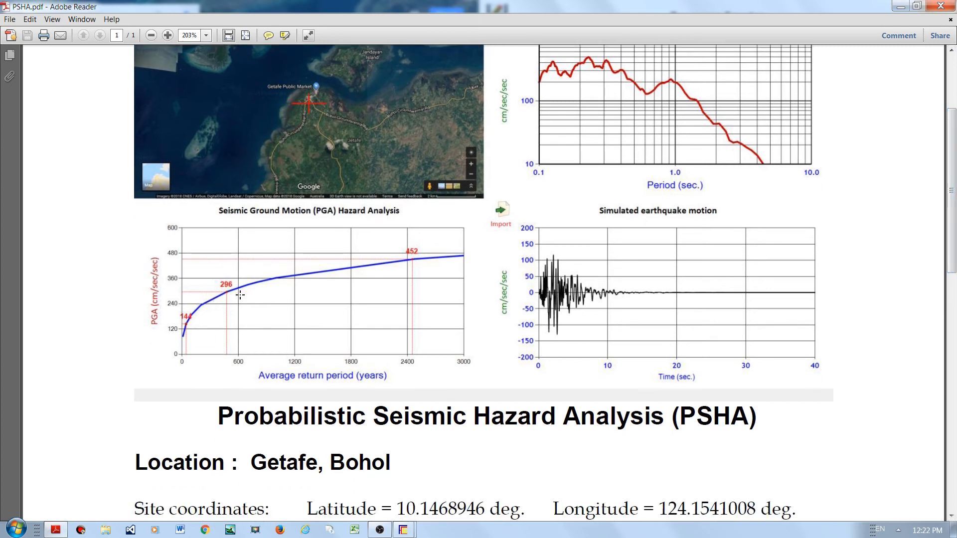
{"action": "mouse_move", "coordinate": [195, 339]}
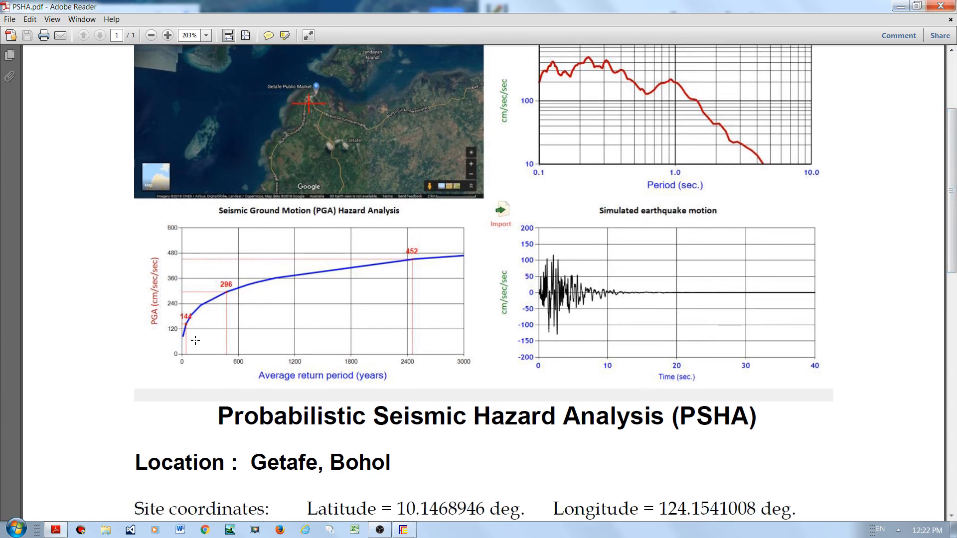
{"action": "mouse_move", "coordinate": [411, 397]}
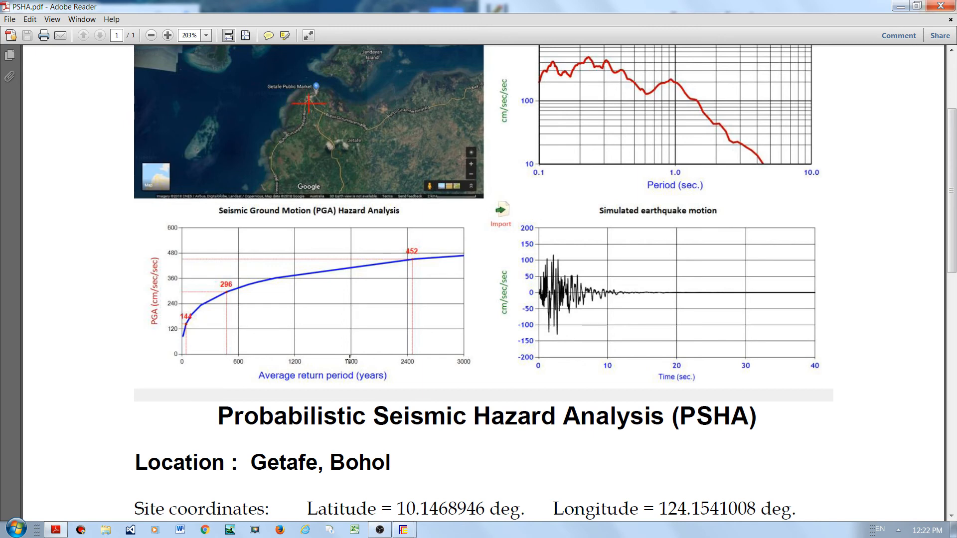
{"action": "mouse_move", "coordinate": [355, 287]}
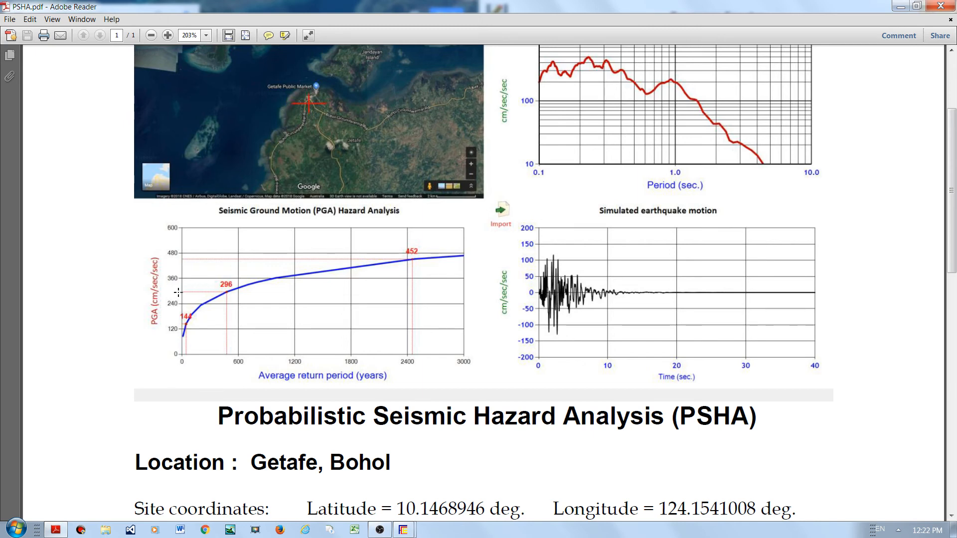
{"action": "mouse_move", "coordinate": [294, 307]}
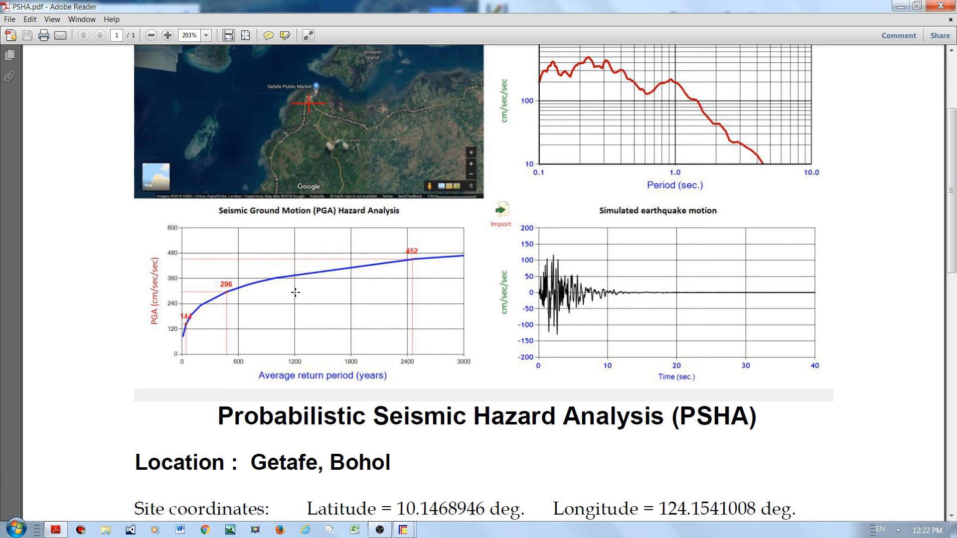
{"action": "mouse_move", "coordinate": [189, 343]}
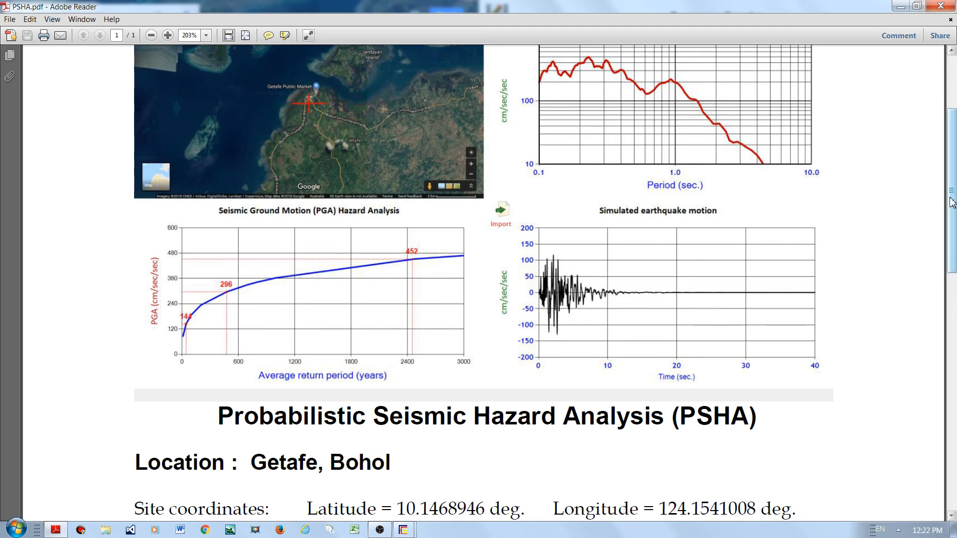
{"action": "scroll", "scroll_direction": "down", "scroll_amount": 3}
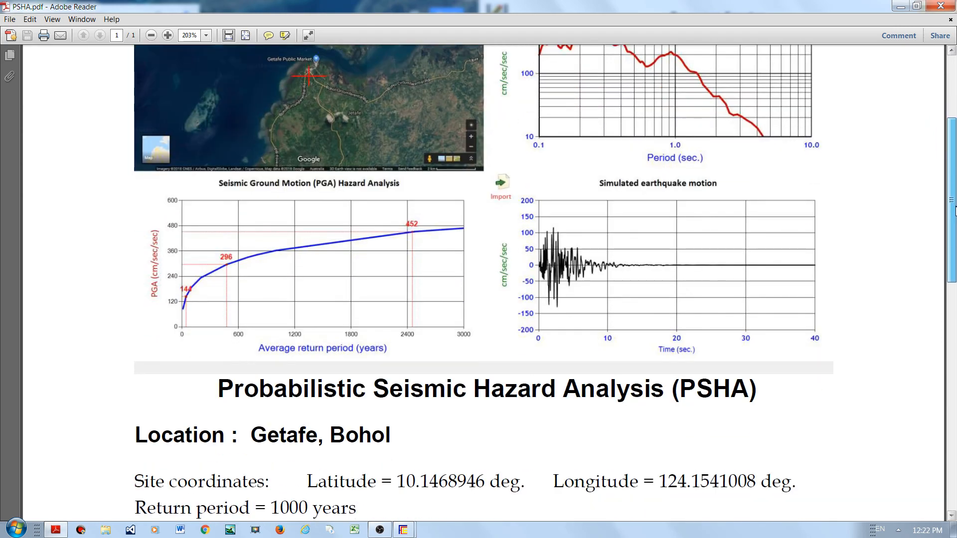
{"action": "scroll", "scroll_direction": "down", "scroll_amount": 3}
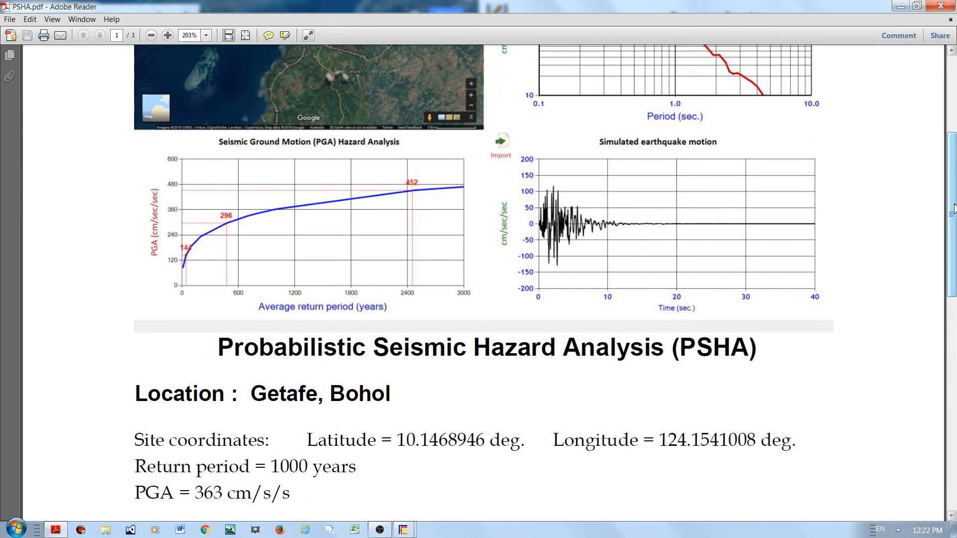